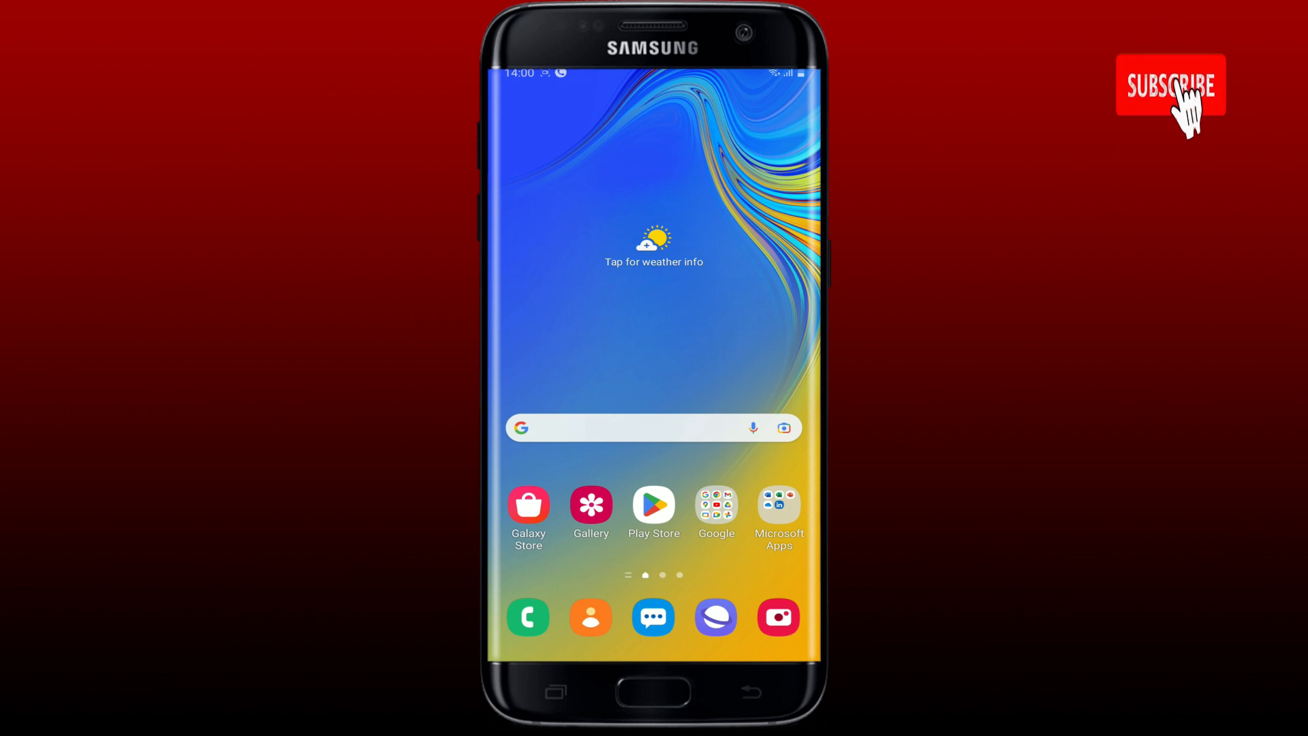
Bring up the app drawer and locate the Barclays app with its options menu
left_click(1169, 84)
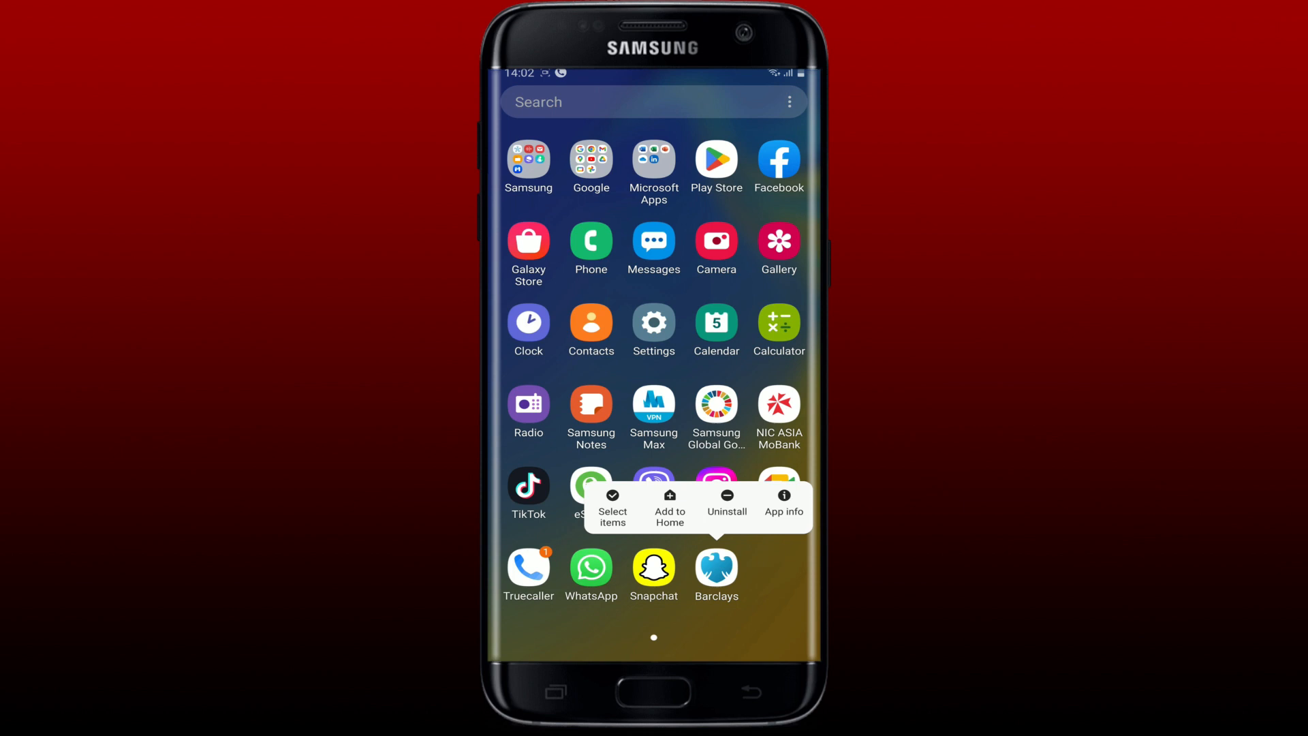
Reach Barclays' storage page showing 184 MB app, 1.53 MB data, 270 KB cache
left_click(782, 500)
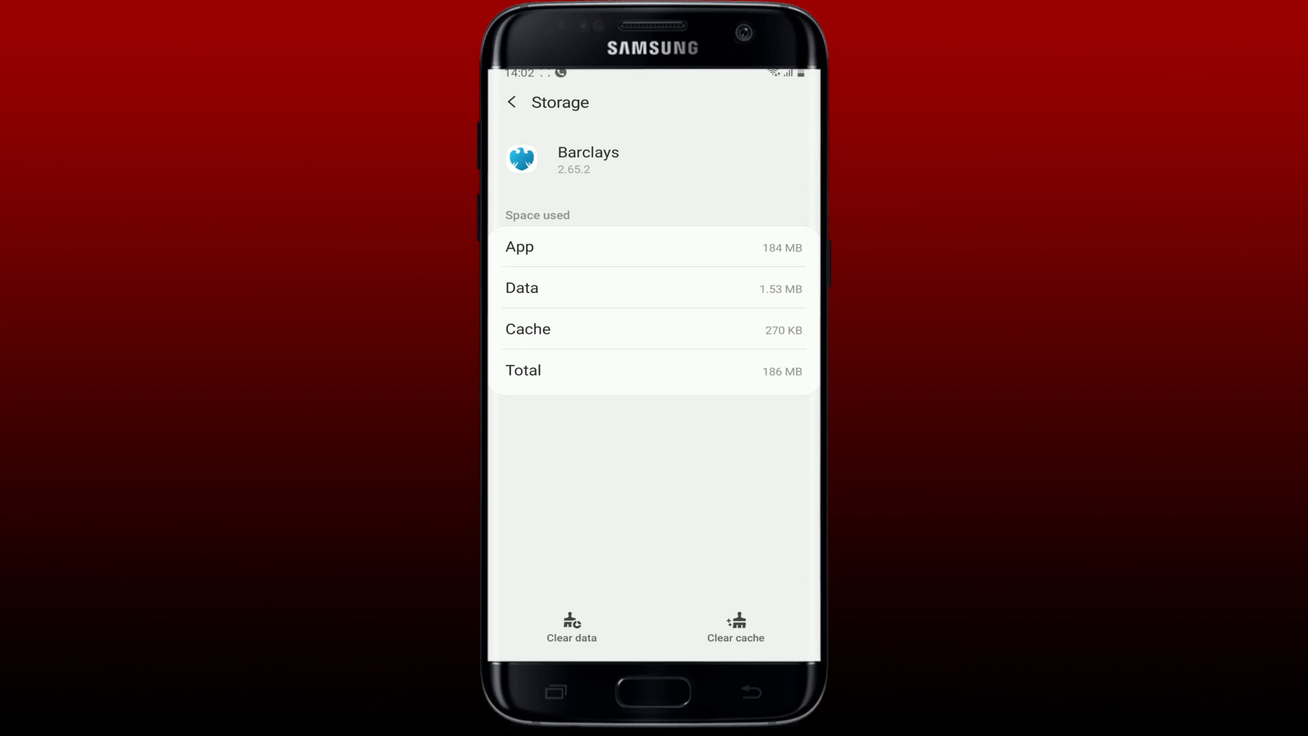
Clear Barclays' cache to 0 B and delete its stored data
left_click(734, 625)
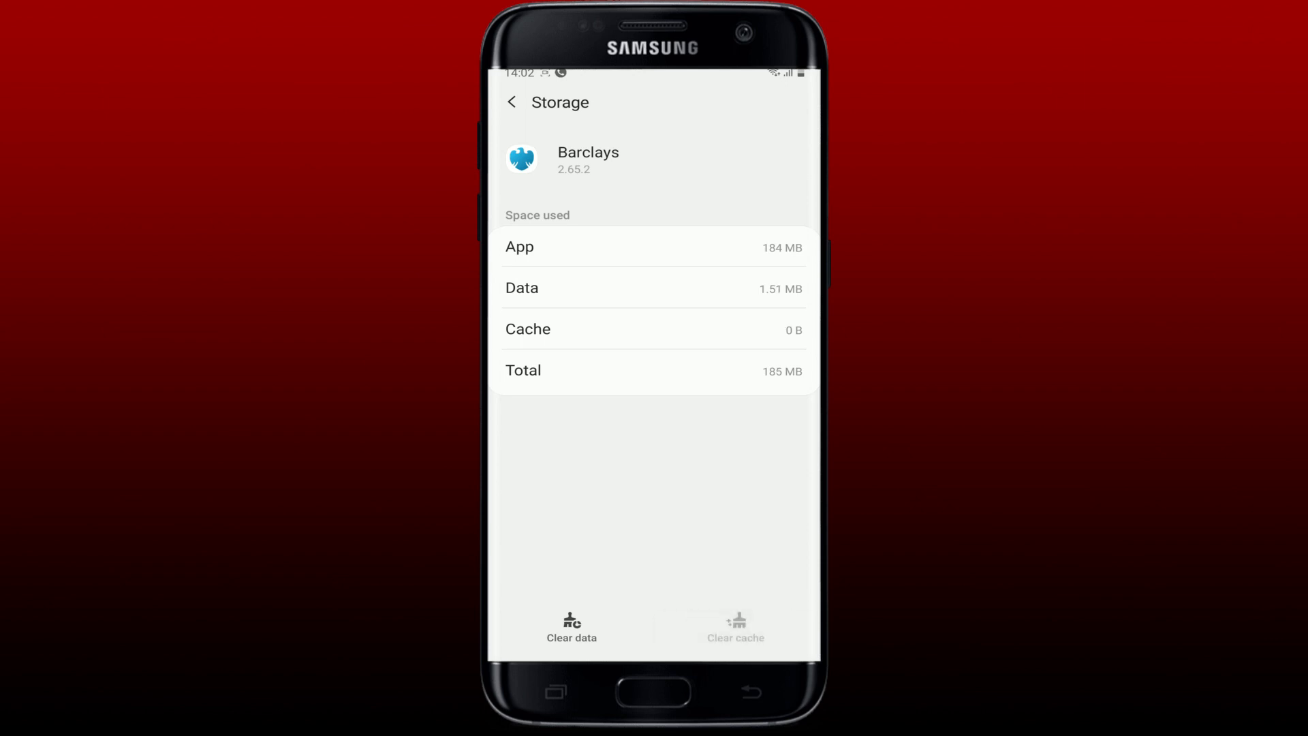
left_click(570, 626)
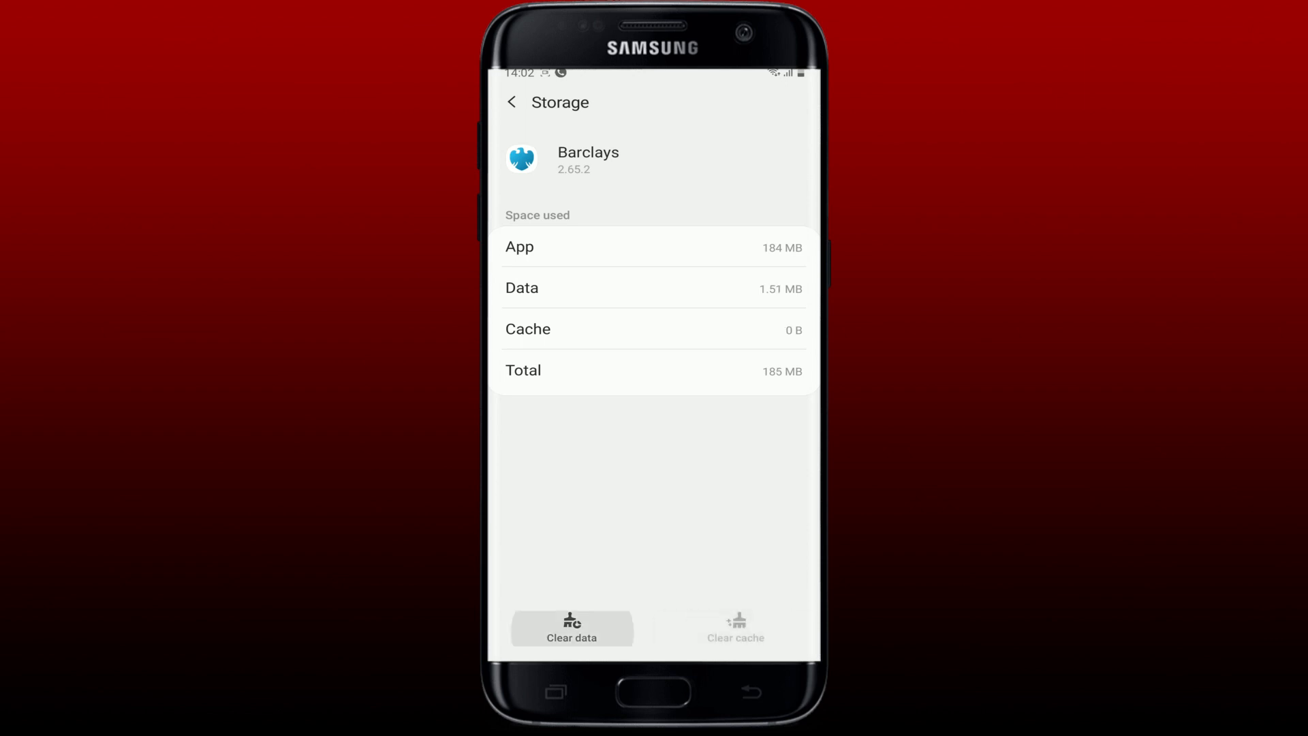
left_click(571, 627)
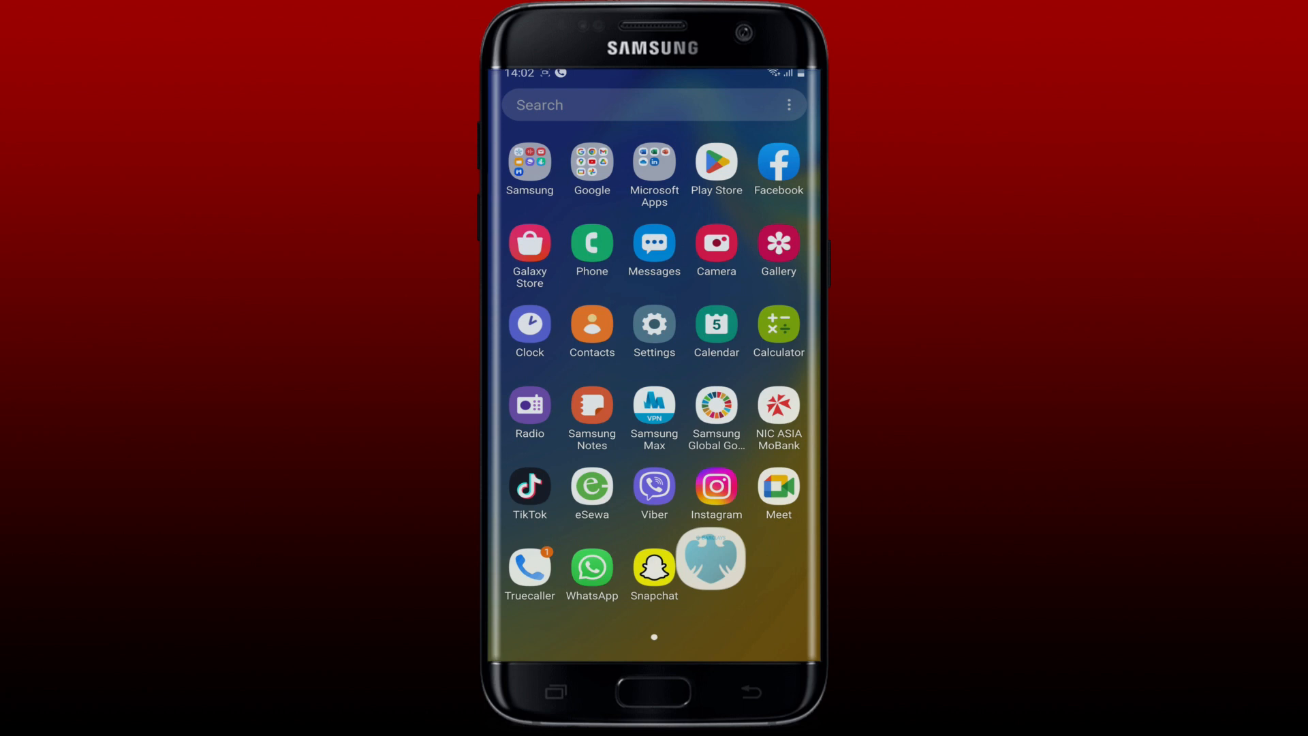
Relaunch Barclays, acknowledge the permissions notice and allow phone calls
left_click(711, 557)
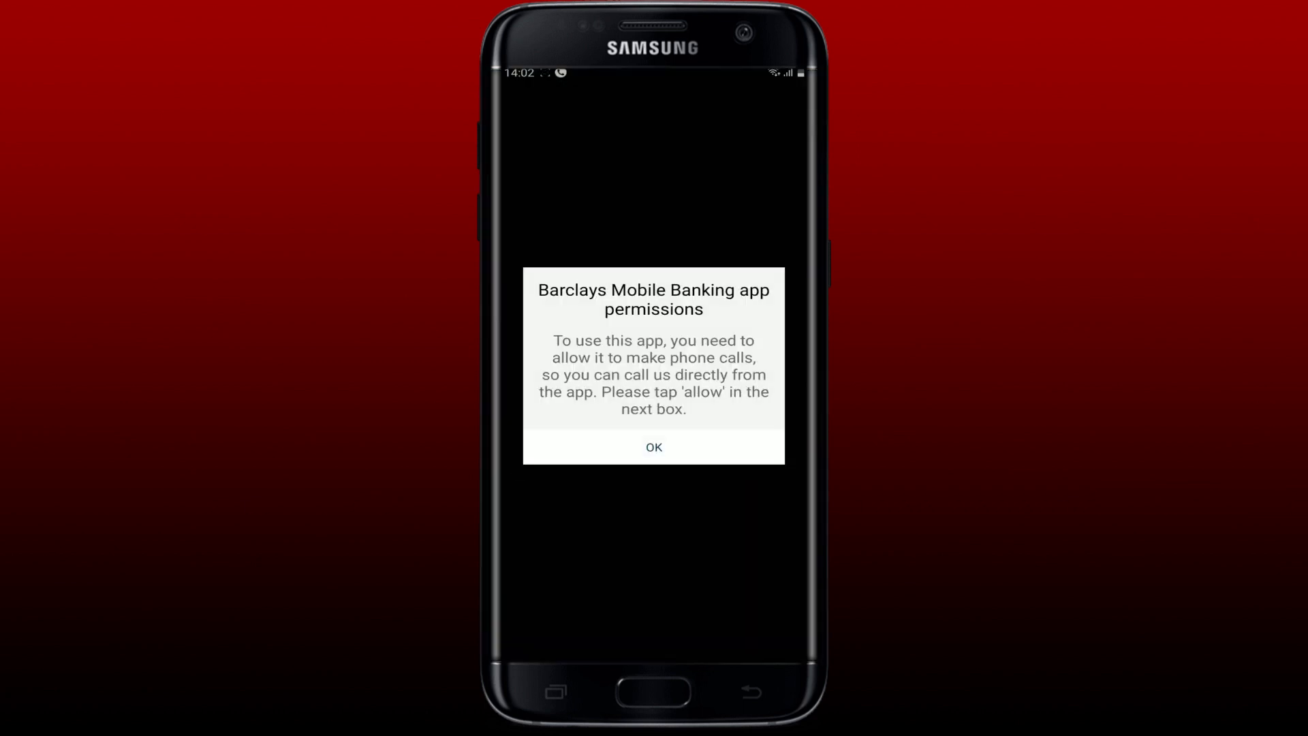
left_click(652, 447)
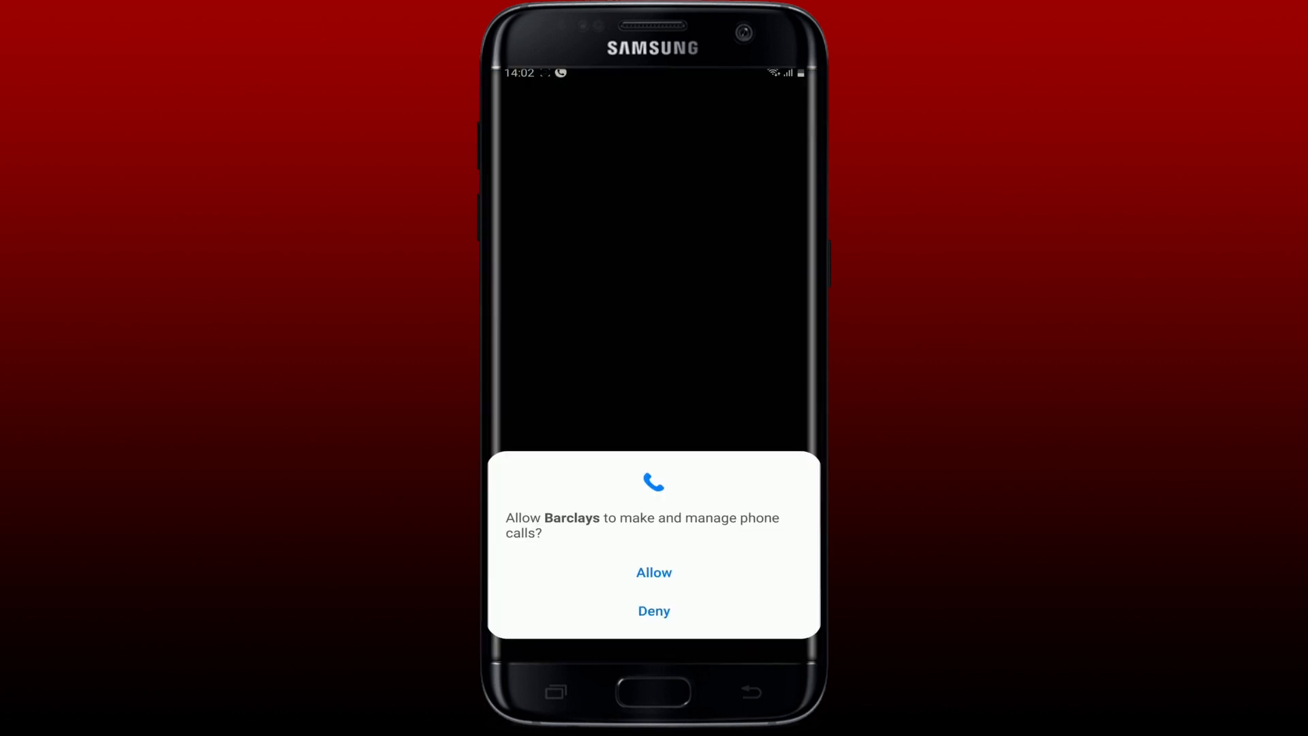
left_click(653, 573)
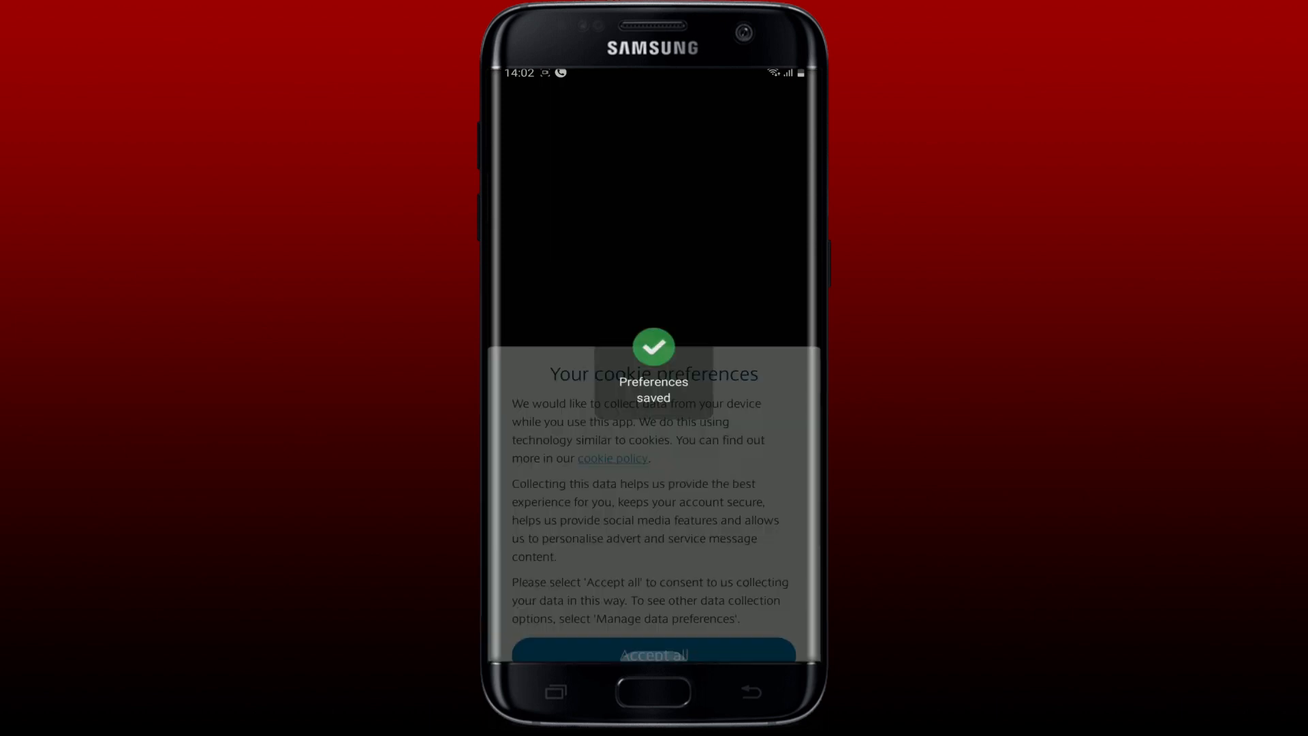